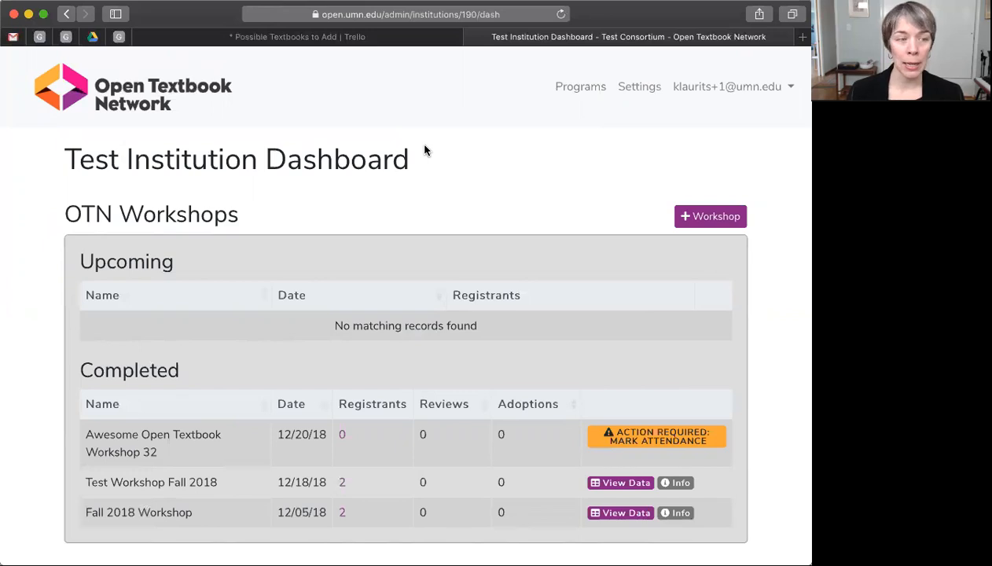
pyautogui.moveTo(646, 252)
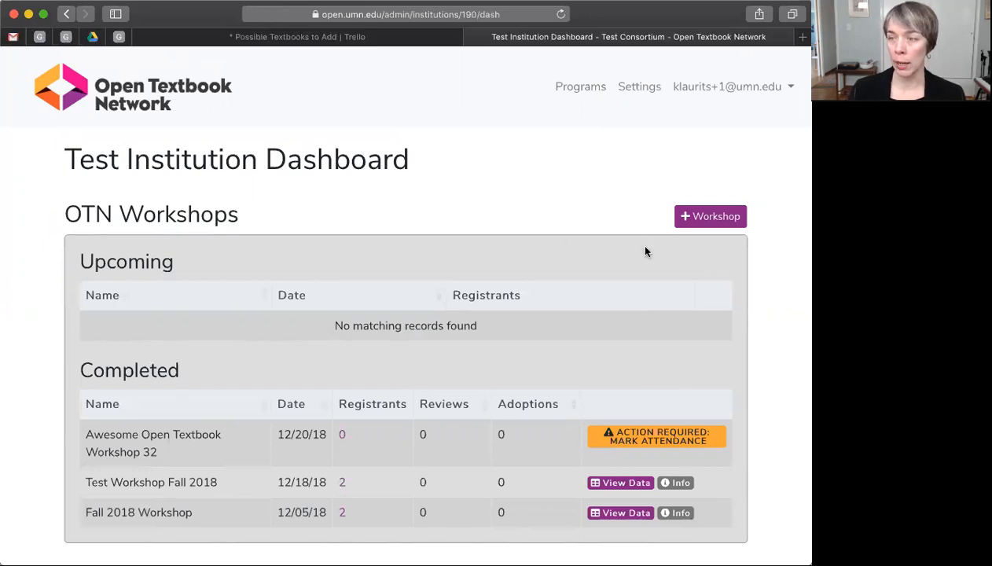
# Open a blank new workshop form from the Test Institution dashboard's '+ Workshop' button
pyautogui.click(711, 216)
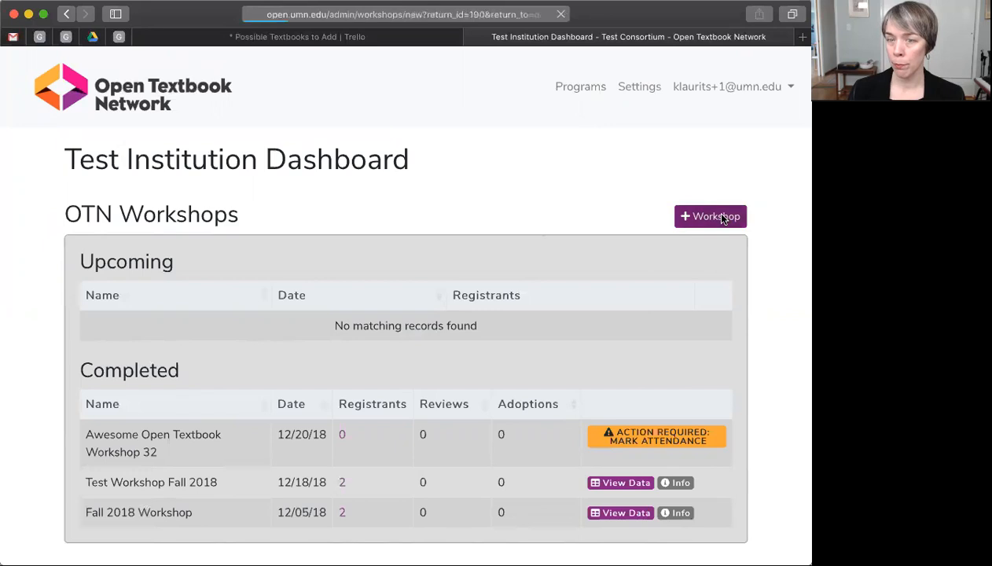
pyautogui.click(710, 216)
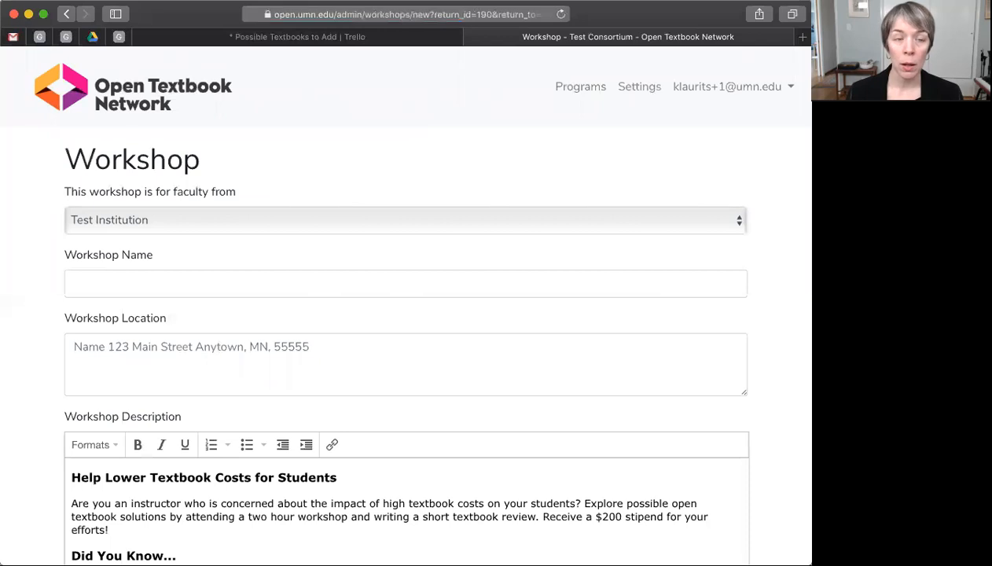
pyautogui.moveTo(291, 220)
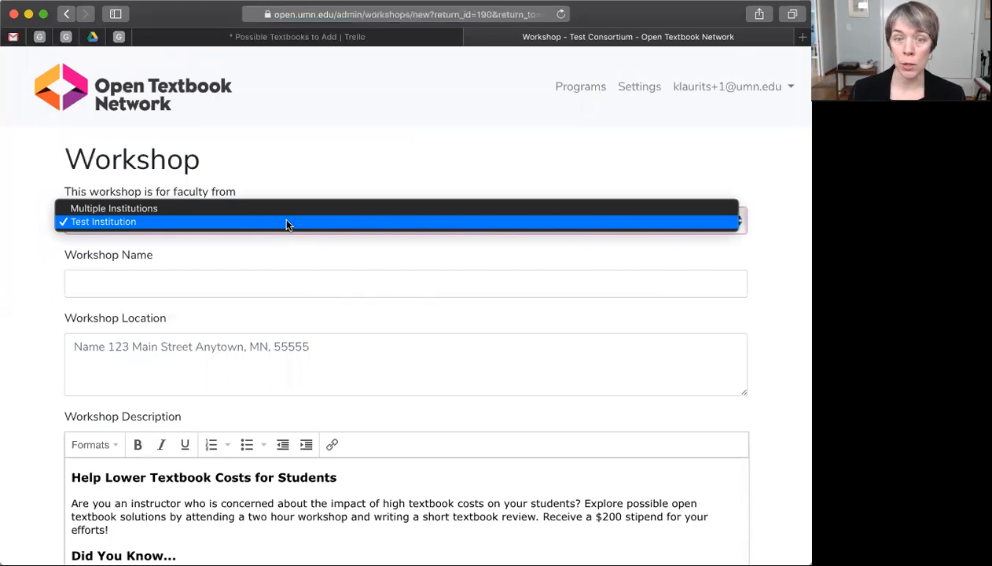
# Keep Test Institution, name it 'Superstar Workshop', and enter Wilson Library, 123 Wilson St., Minneapolis, MN
pyautogui.click(104, 221)
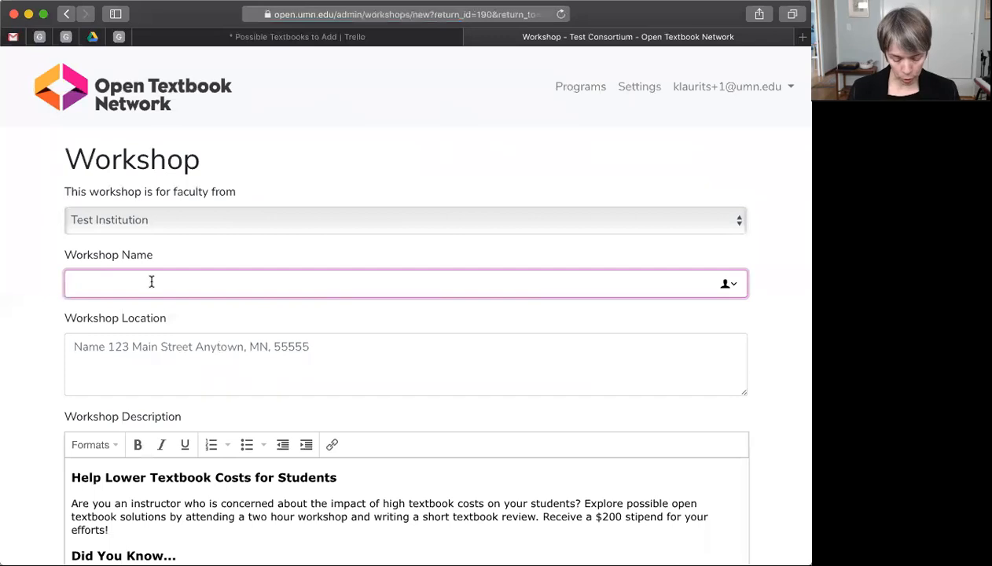
pyautogui.write('Supsta')
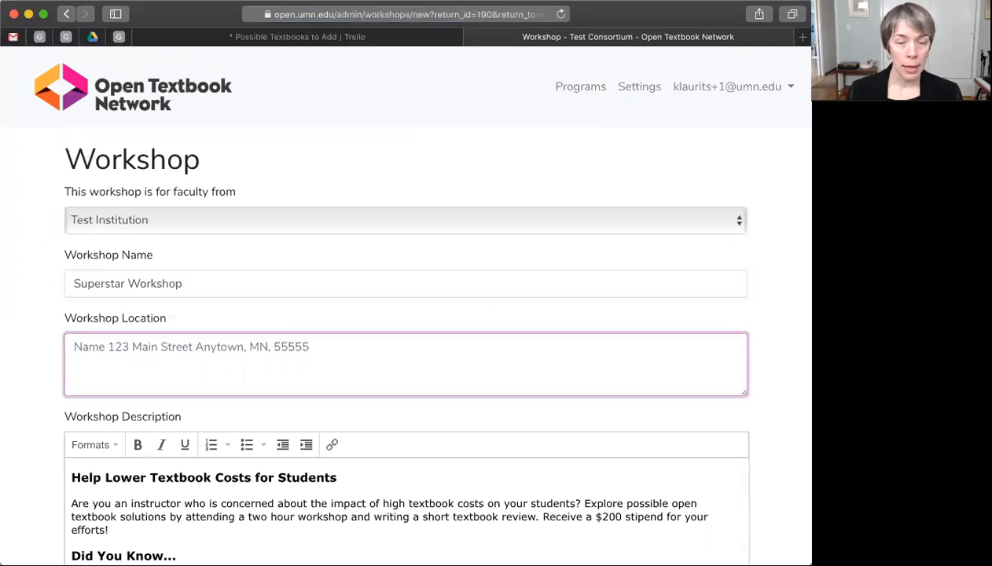
pyautogui.write('Wilson')
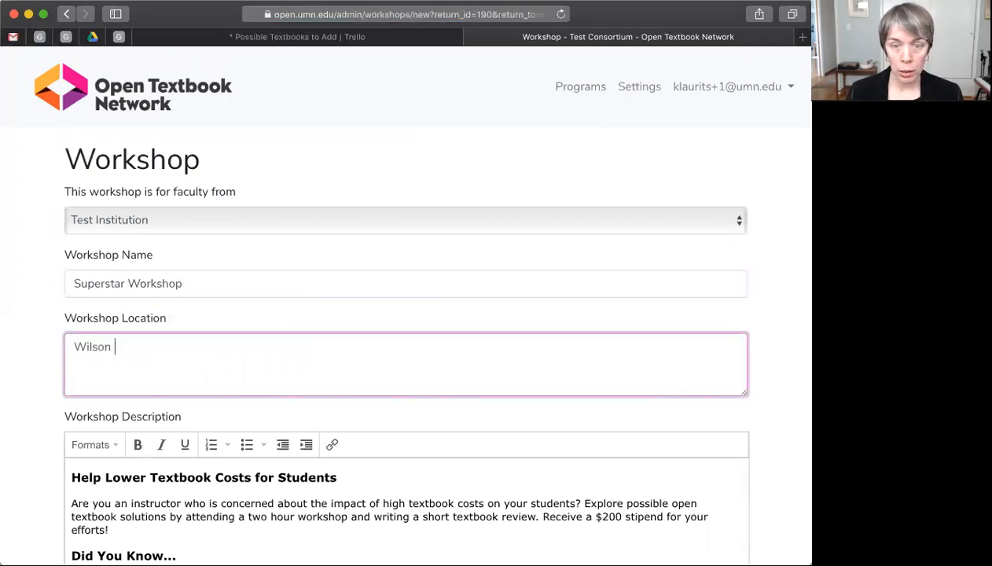
pyautogui.write('Library')
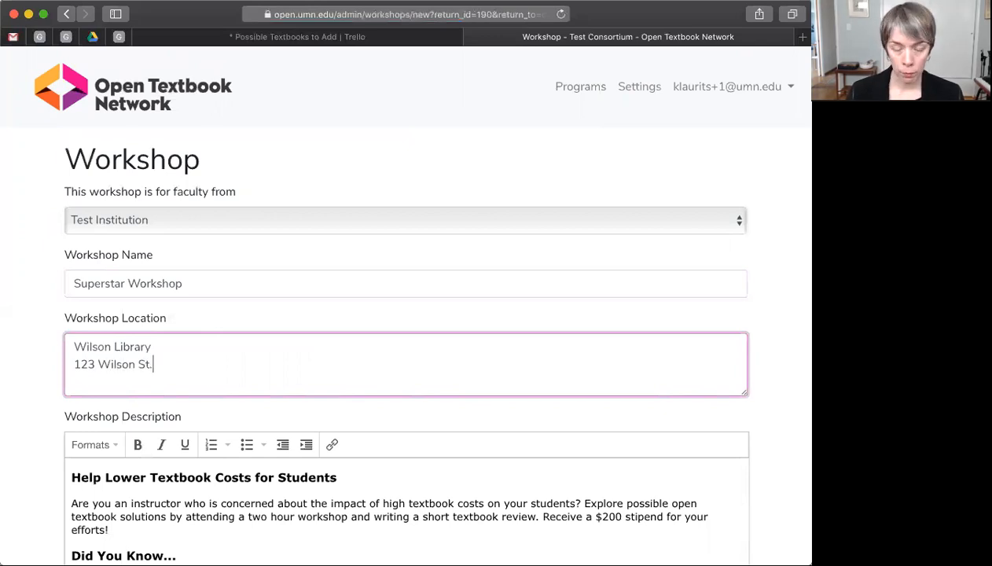
pyautogui.write('Minnea')
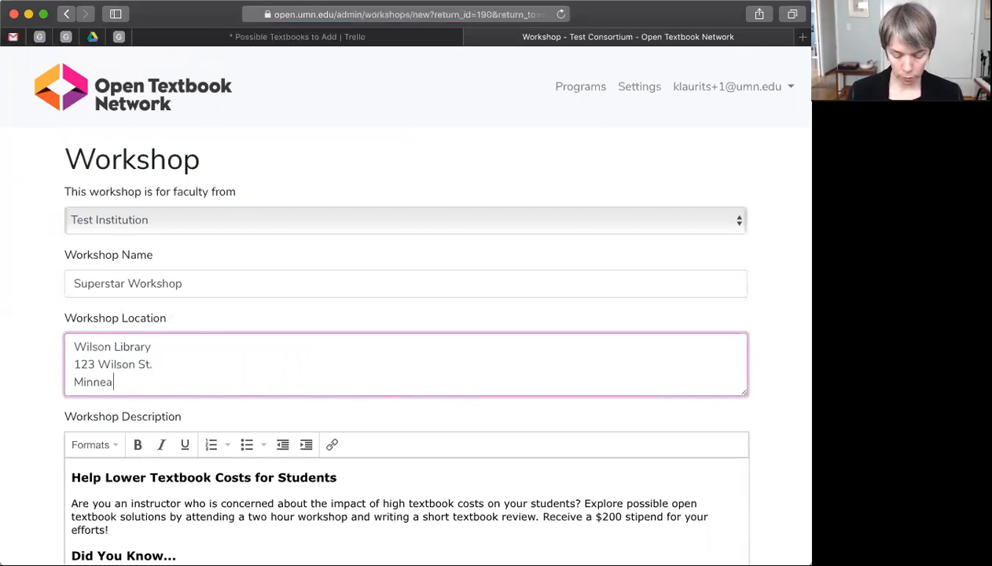
pyautogui.write('polis, MN')
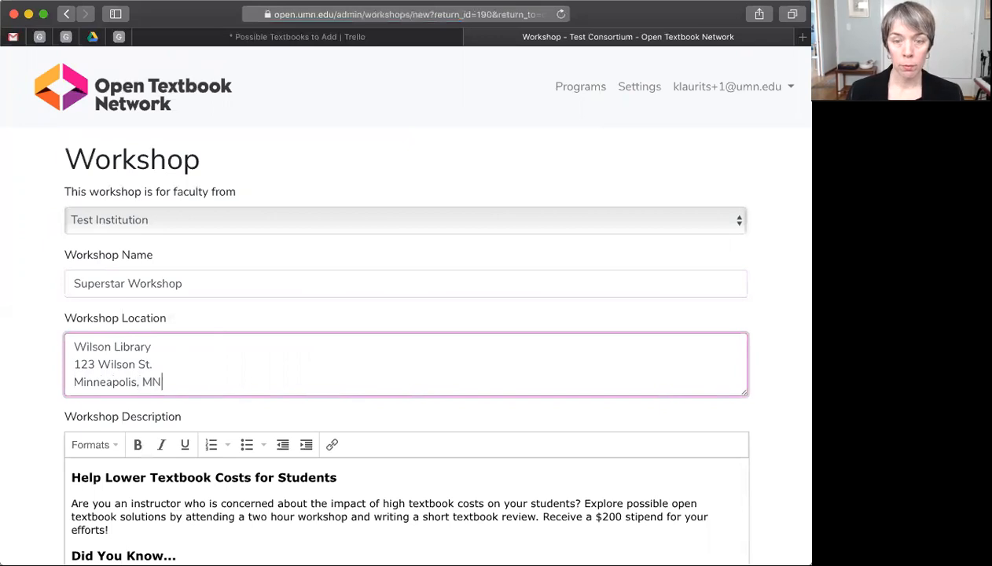
pyautogui.scroll(-3)
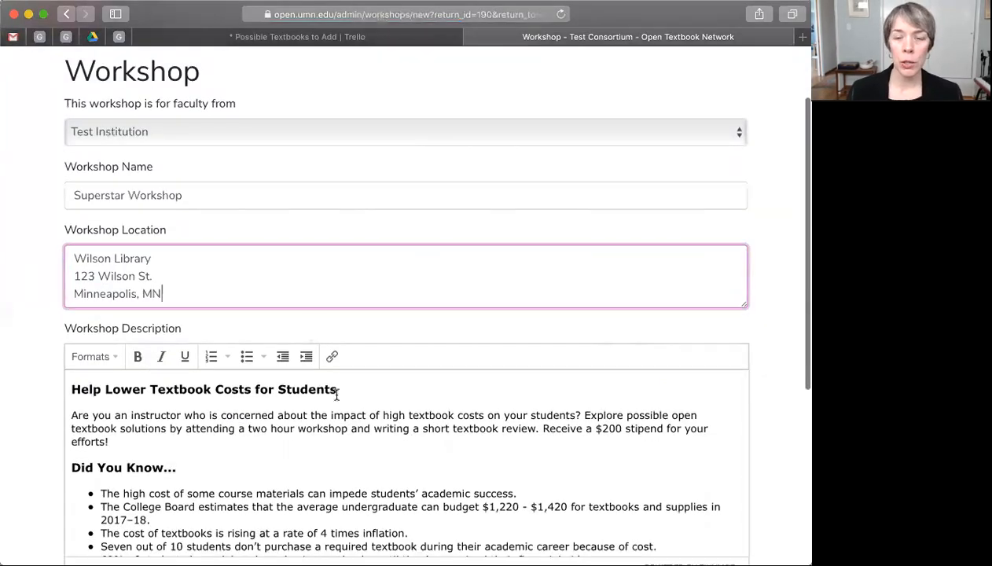
pyautogui.scroll(-3)
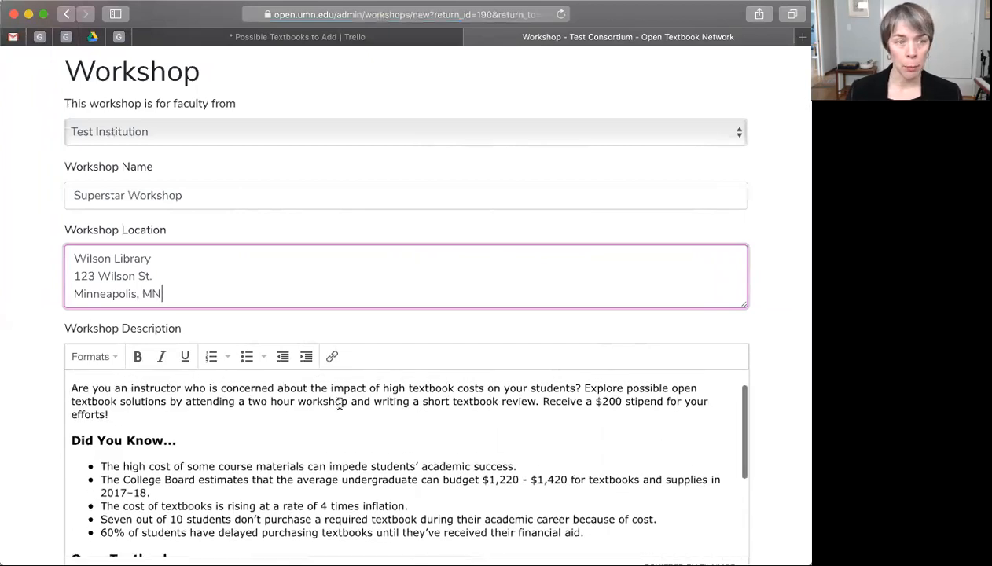
pyautogui.moveTo(541, 401); pyautogui.dragTo(108, 414)
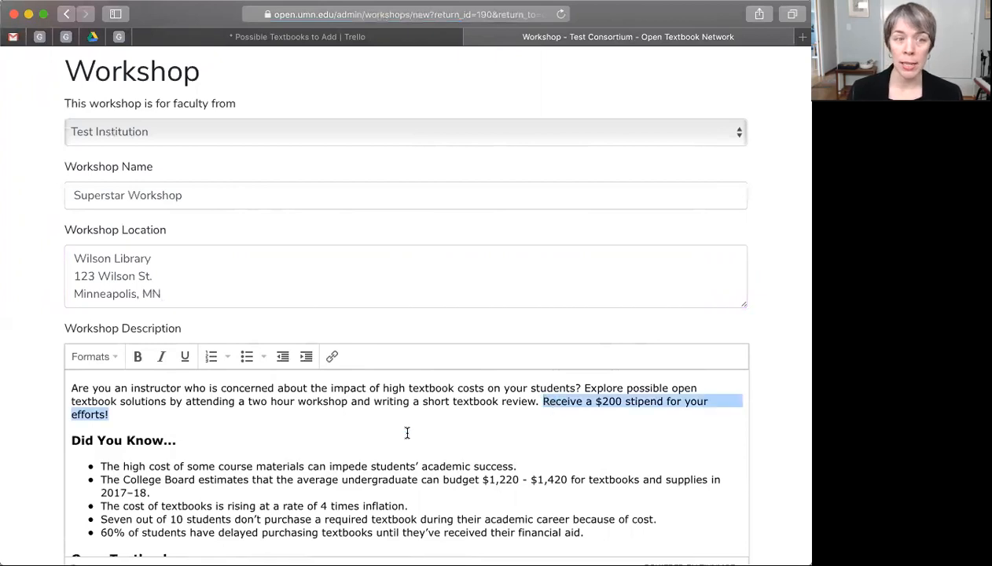
pyautogui.moveTo(248, 433)
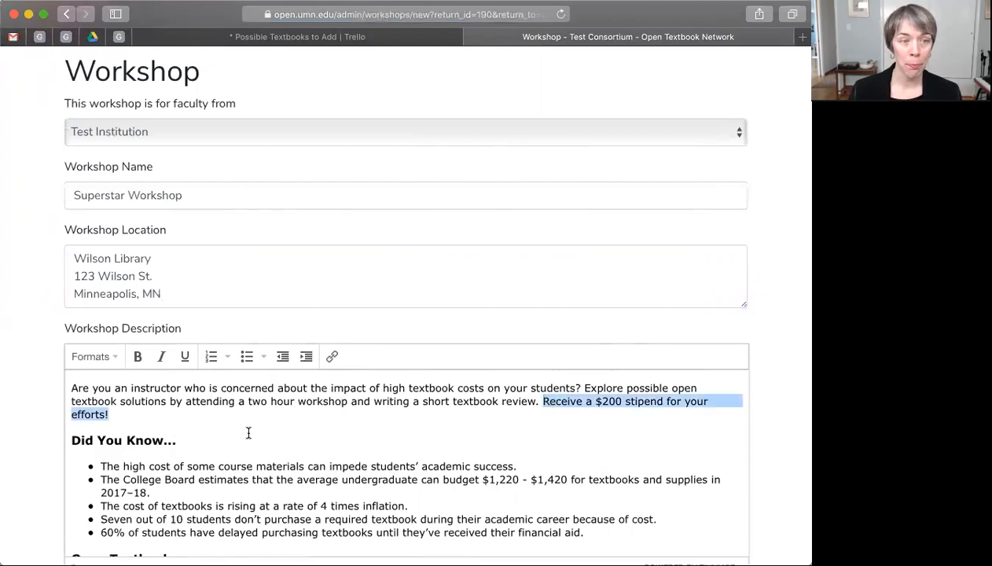
pyautogui.scroll(-3)
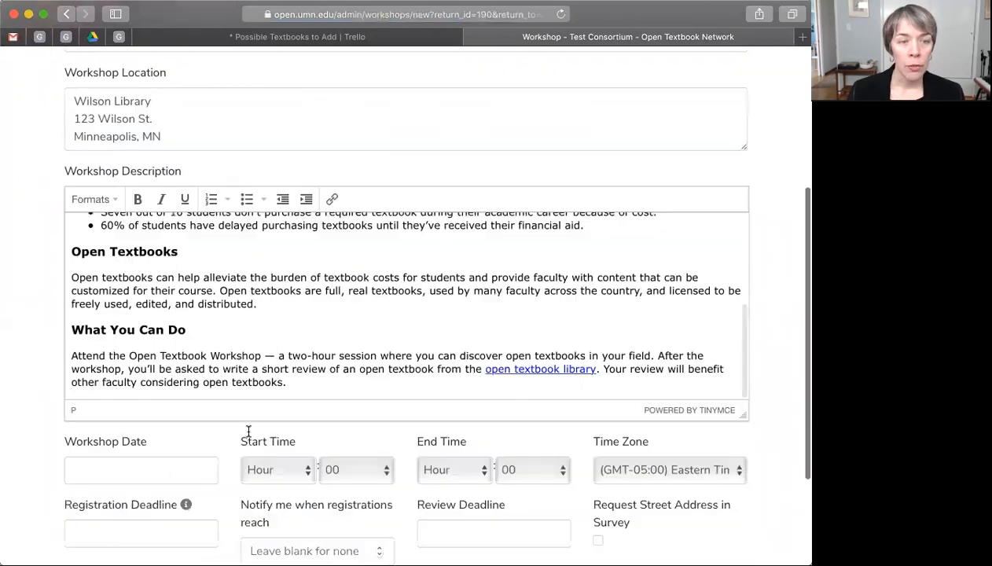
# Set date 12/31/2018, 08 AM to 11 AM, Central Time zone
pyautogui.scroll(-3)
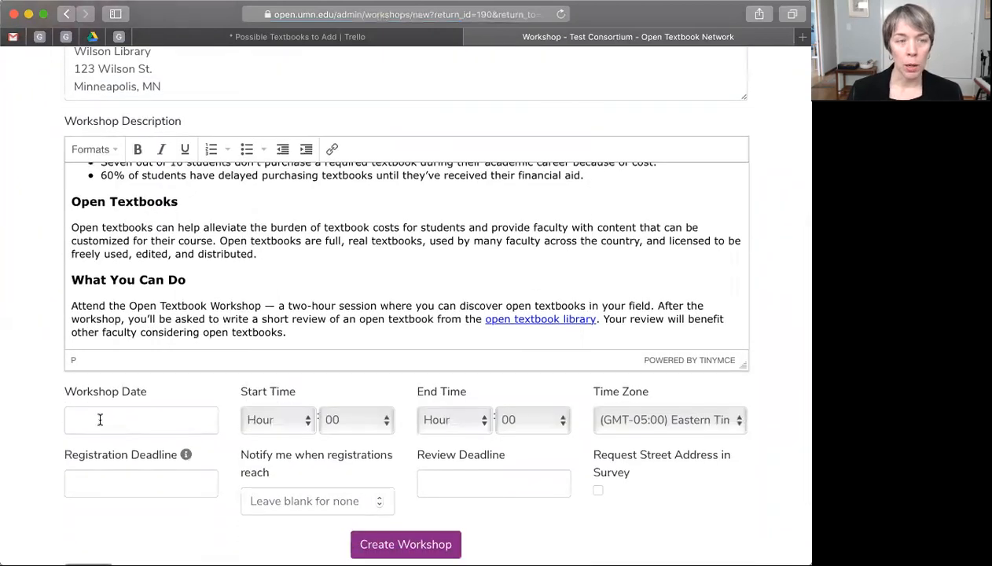
pyautogui.click(140, 420)
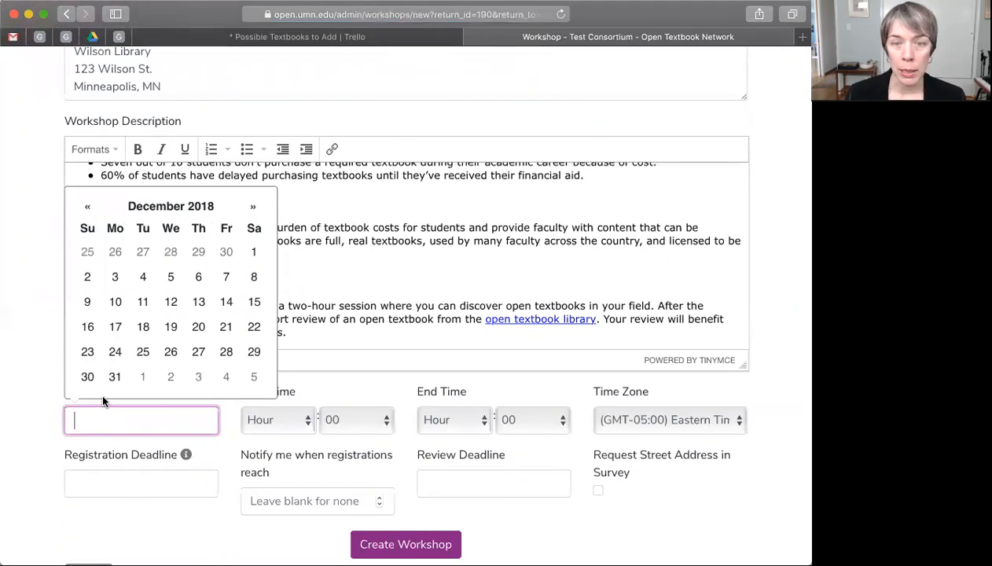
pyautogui.click(114, 376)
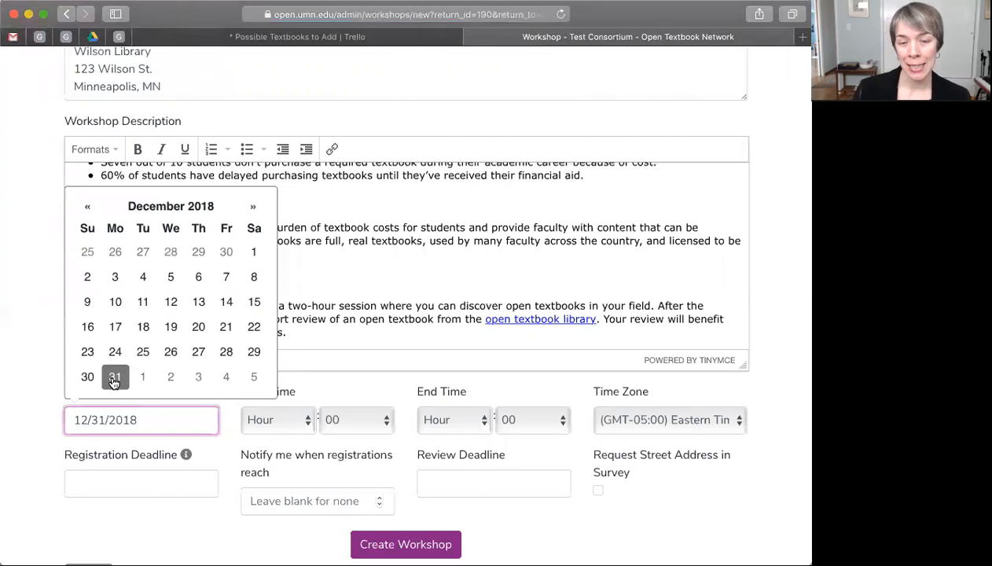
pyautogui.click(277, 421)
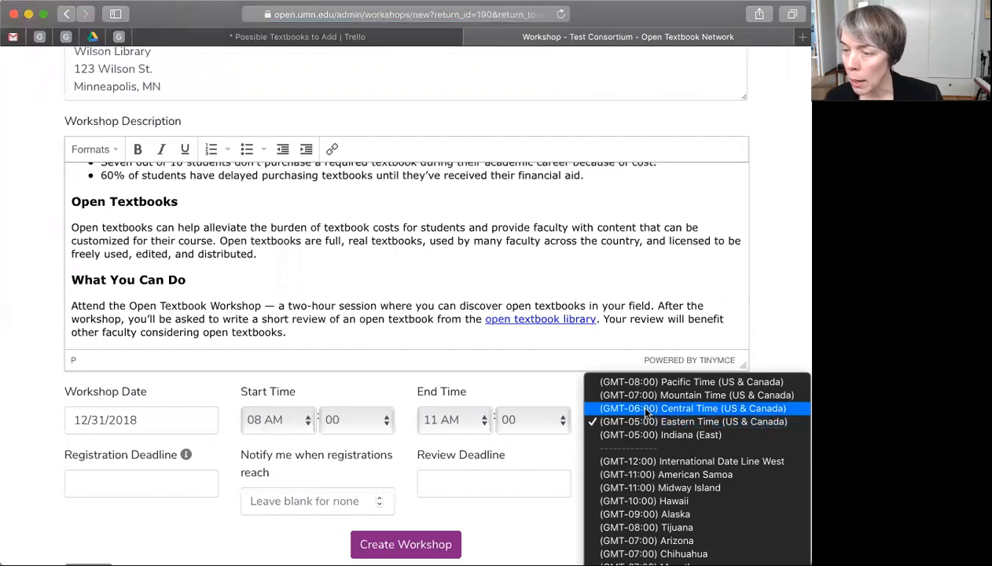
pyautogui.click(692, 408)
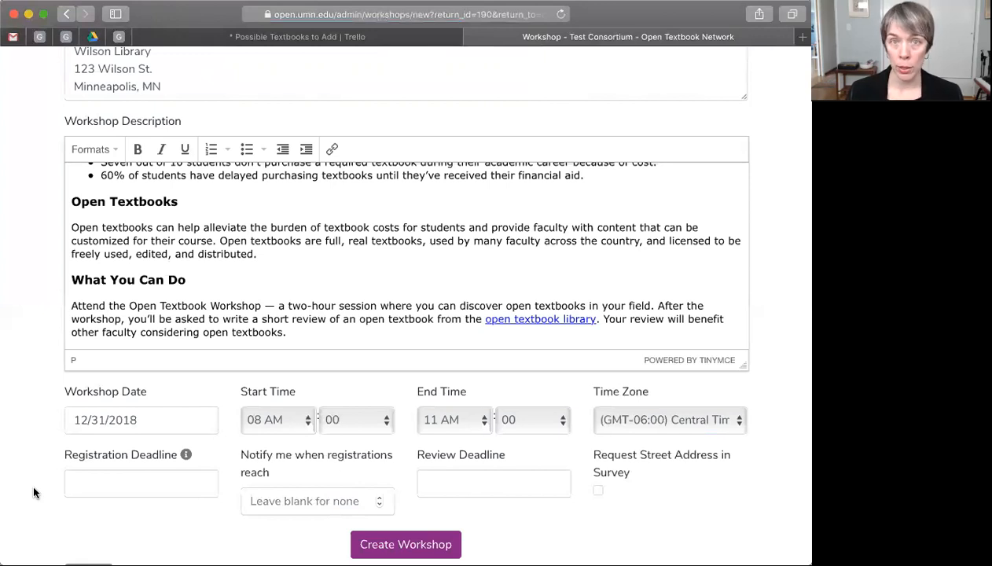
pyautogui.moveTo(55, 416)
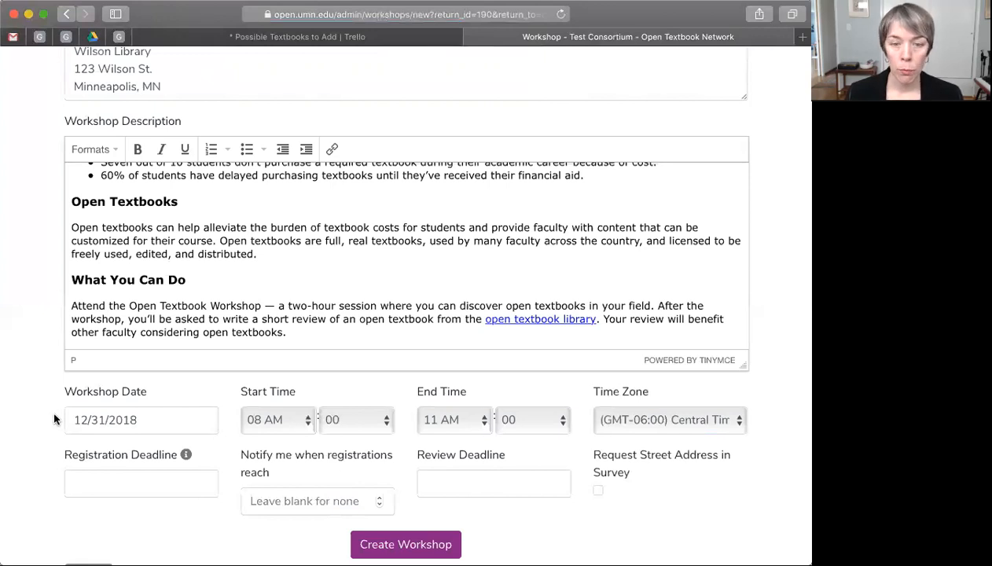
# Set registration deadline to December 31, 2018 and notify at 22 registrations
pyautogui.click(142, 483)
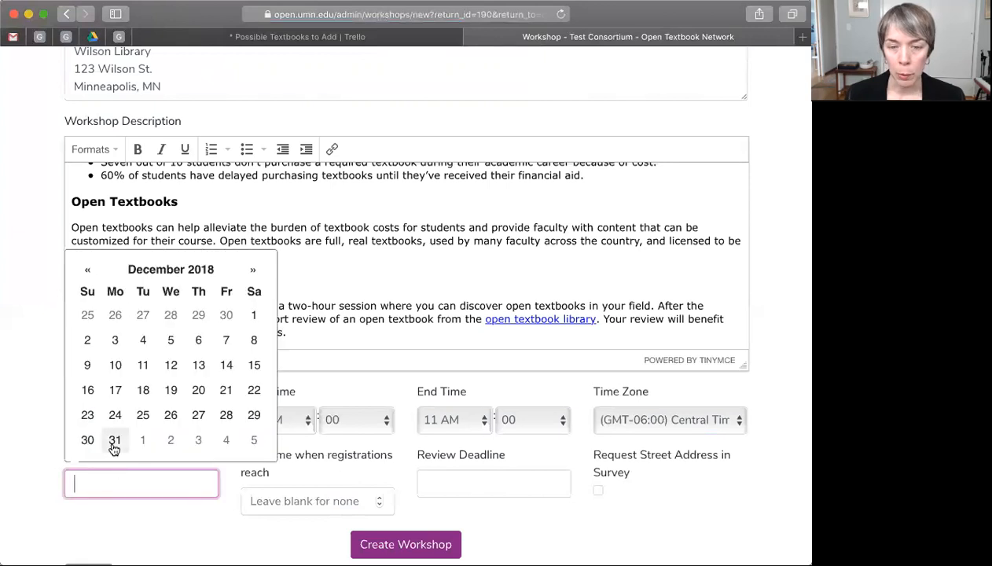
pyautogui.click(115, 441)
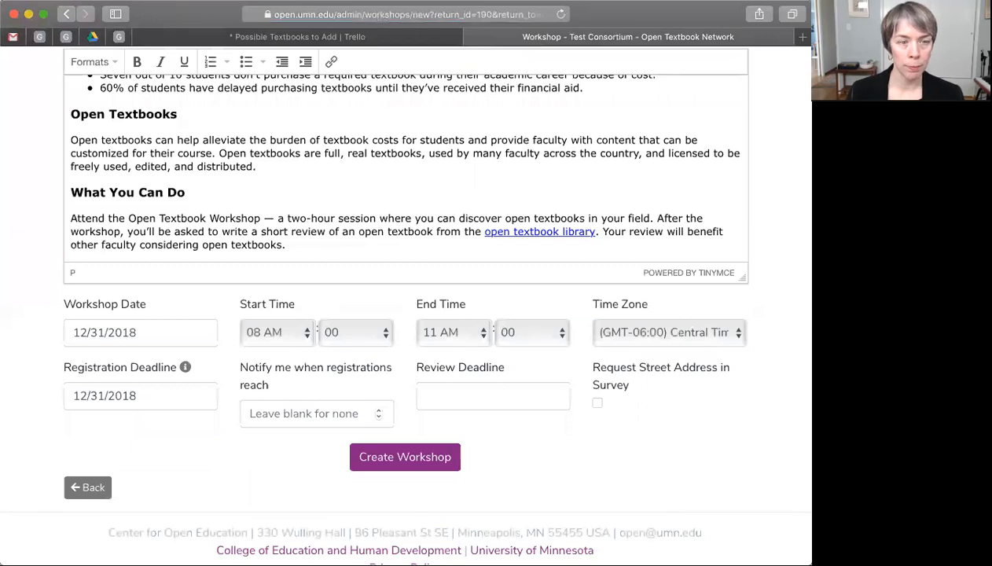
pyautogui.moveTo(278, 419)
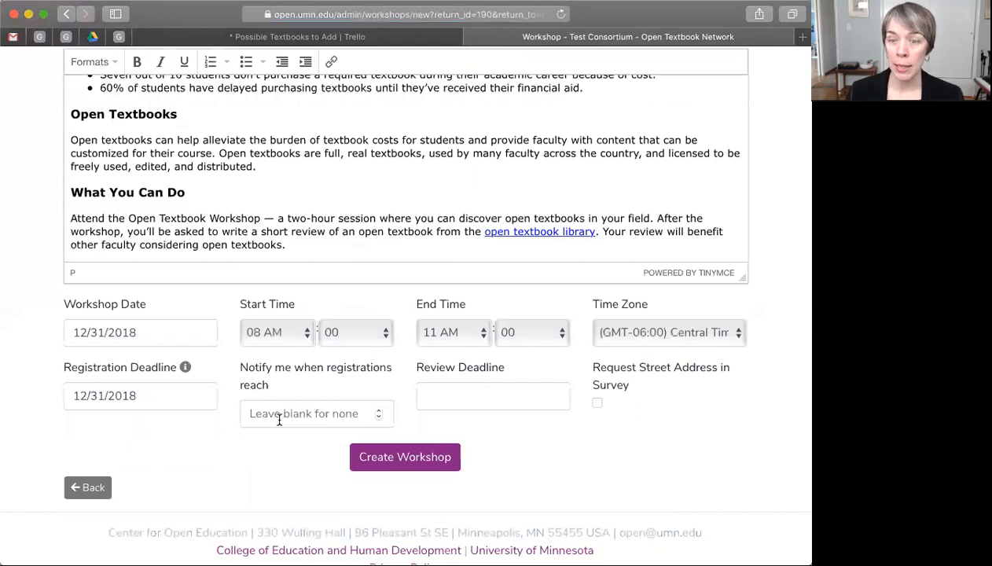
pyautogui.click(317, 414)
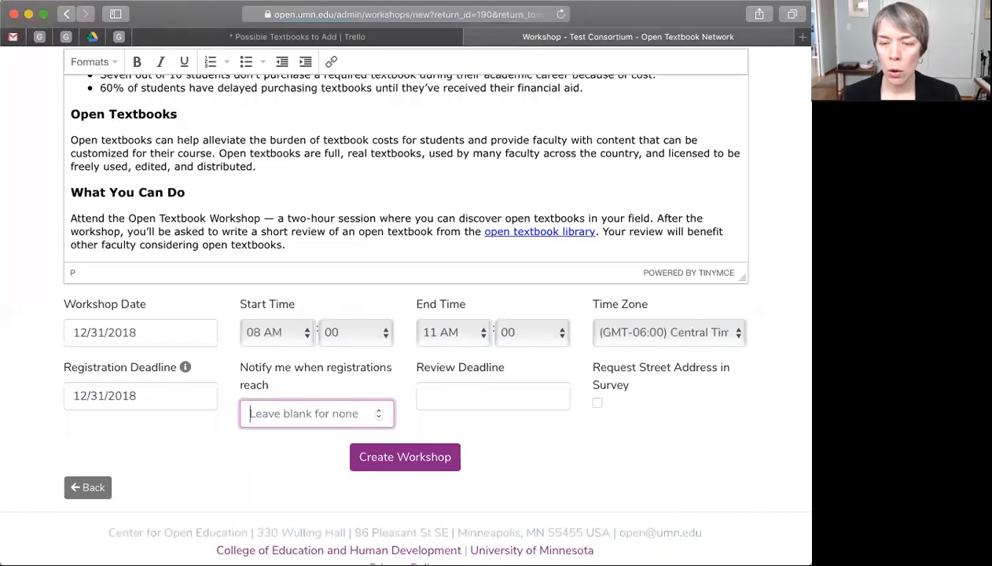
pyautogui.write('22')
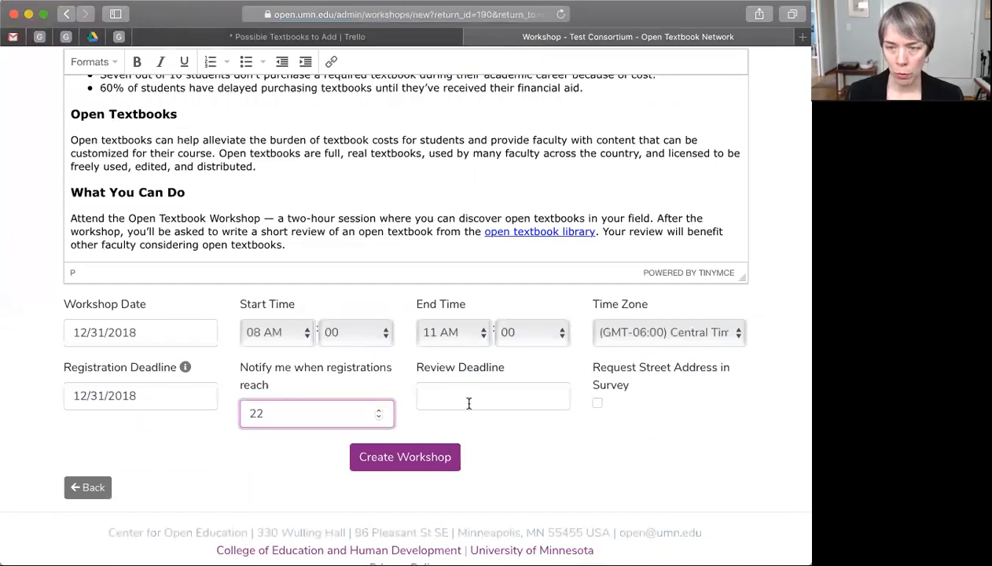
pyautogui.click(493, 396)
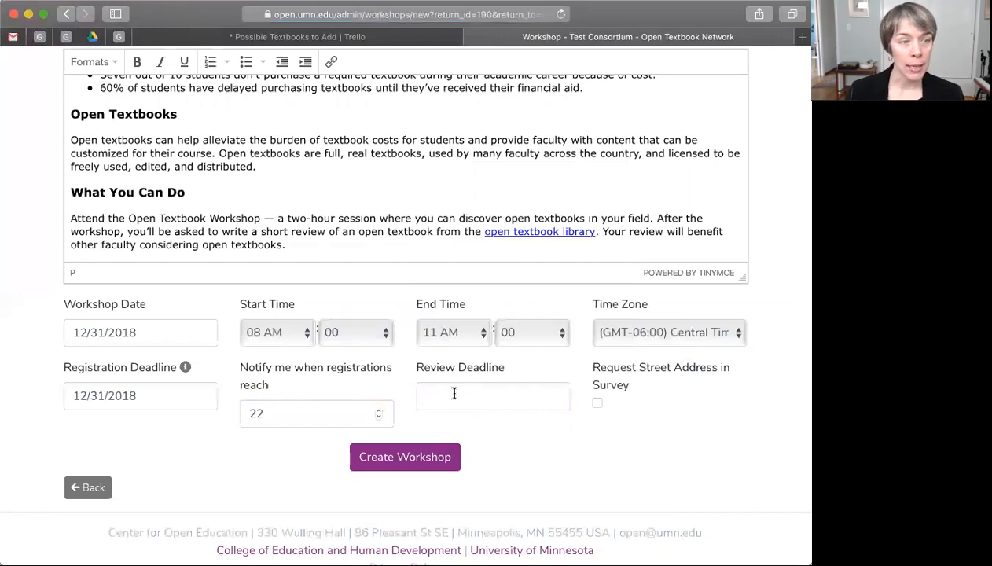
# Pick 02/18/2019 as the review deadline in the date picker
pyautogui.click(493, 396)
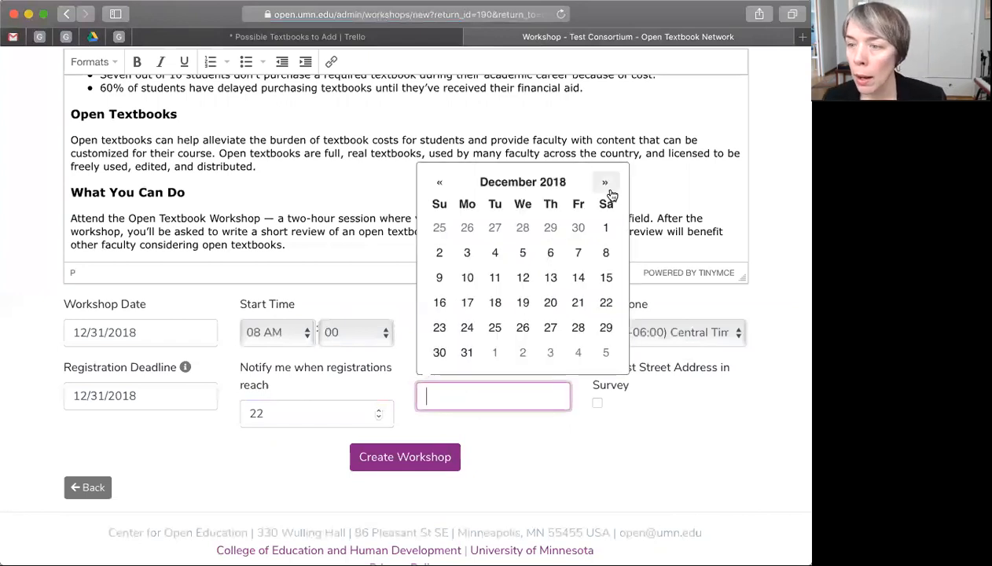
pyautogui.click(605, 182)
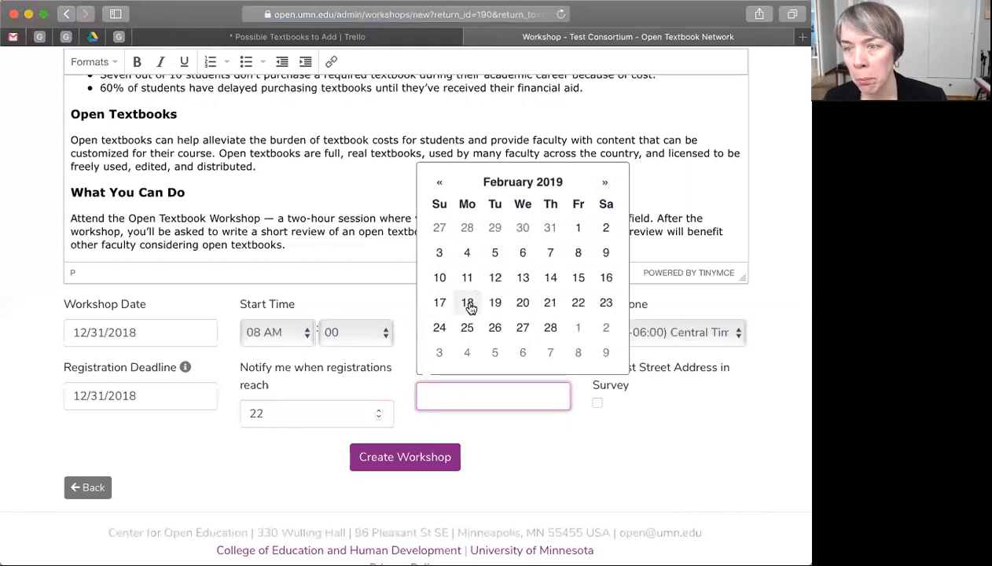
pyautogui.click(467, 303)
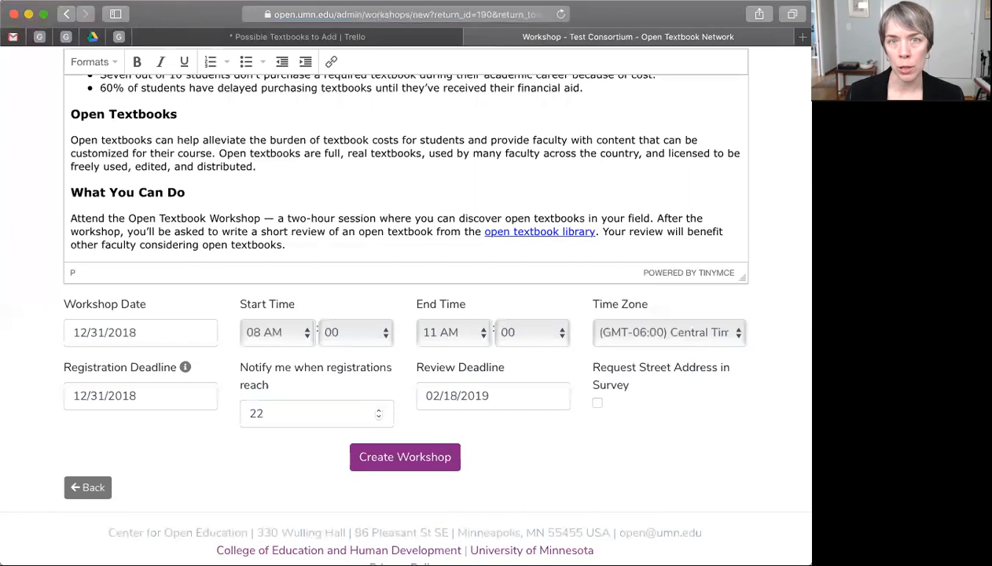
pyautogui.moveTo(576, 423)
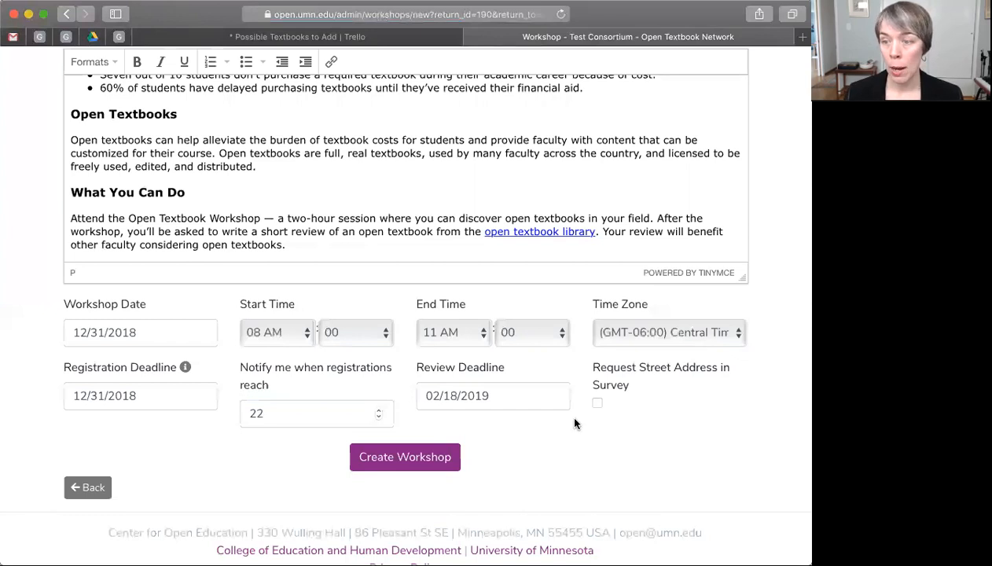
pyautogui.moveTo(405, 457)
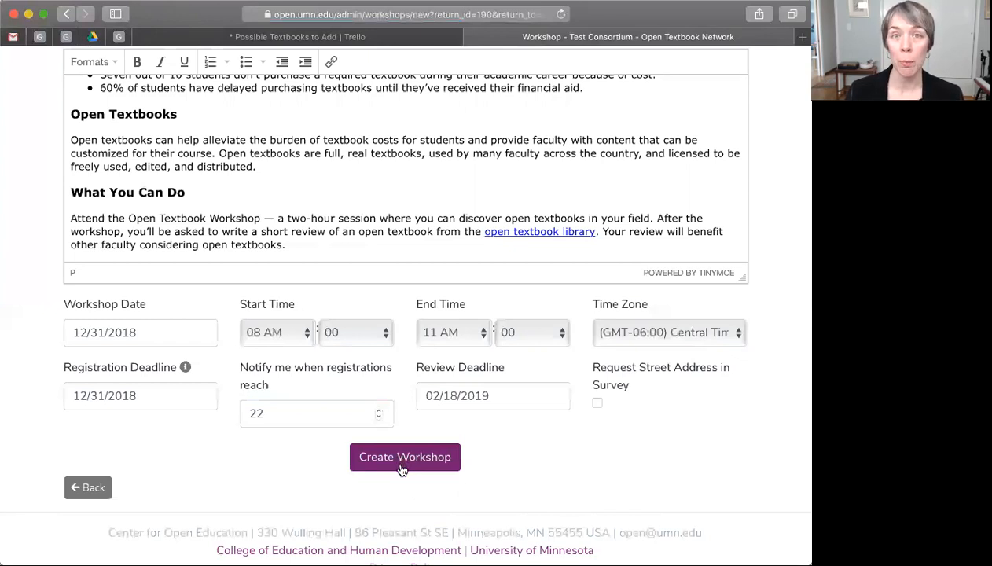
# Submit Create Workshop and check Superstar Workshop under Upcoming for 12/31/18
pyautogui.click(405, 457)
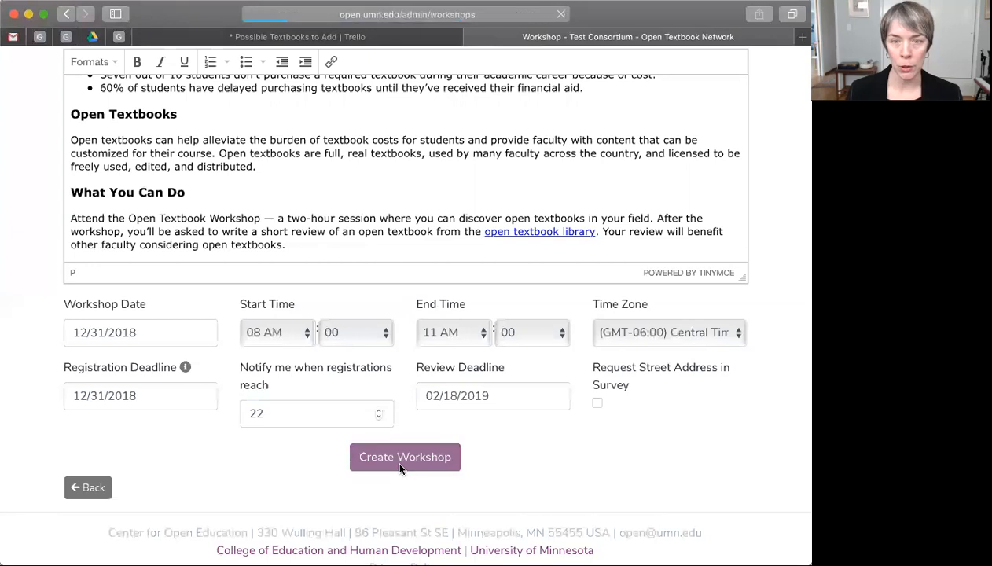
pyautogui.click(405, 457)
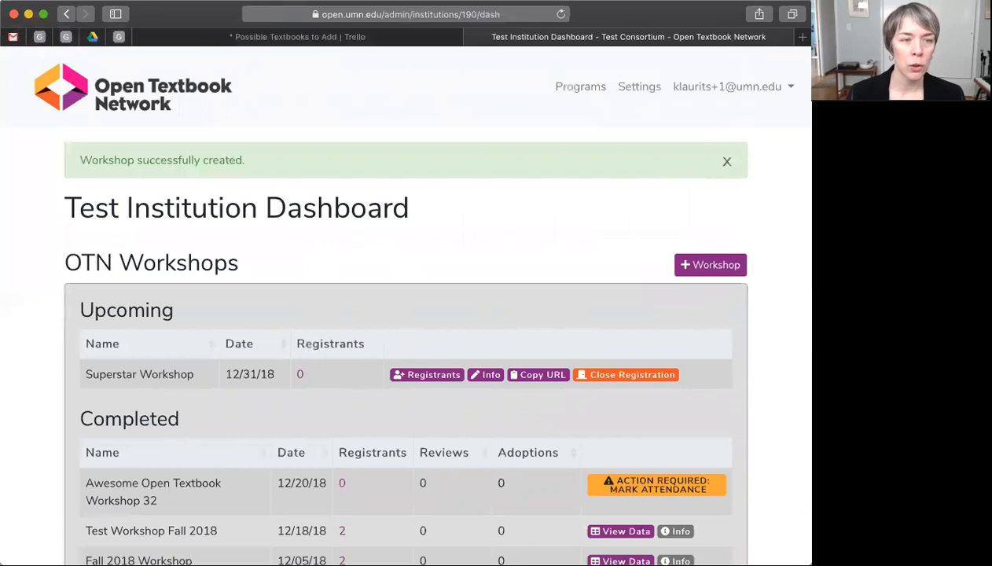
pyautogui.moveTo(144, 316)
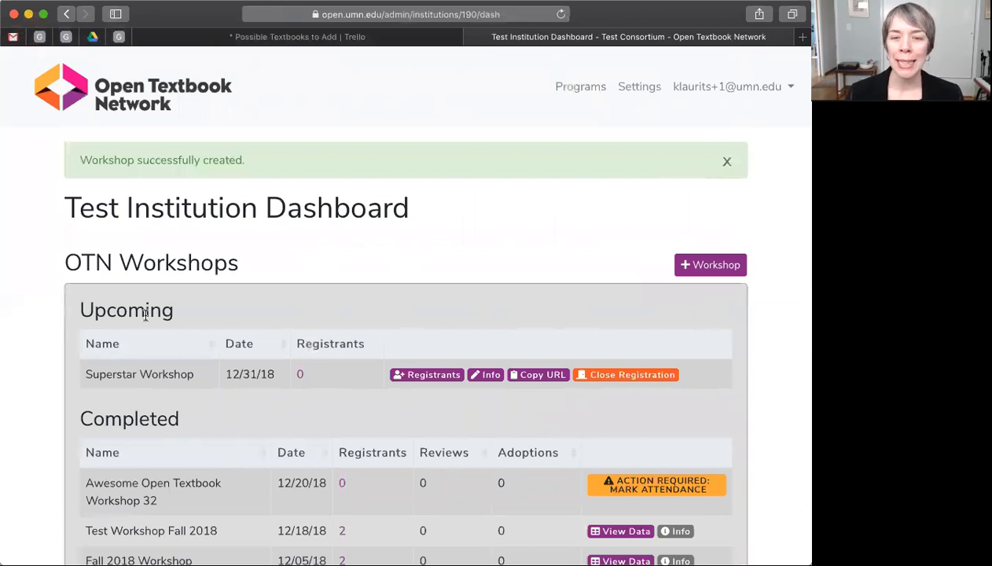
pyautogui.doubleClick(125, 310)
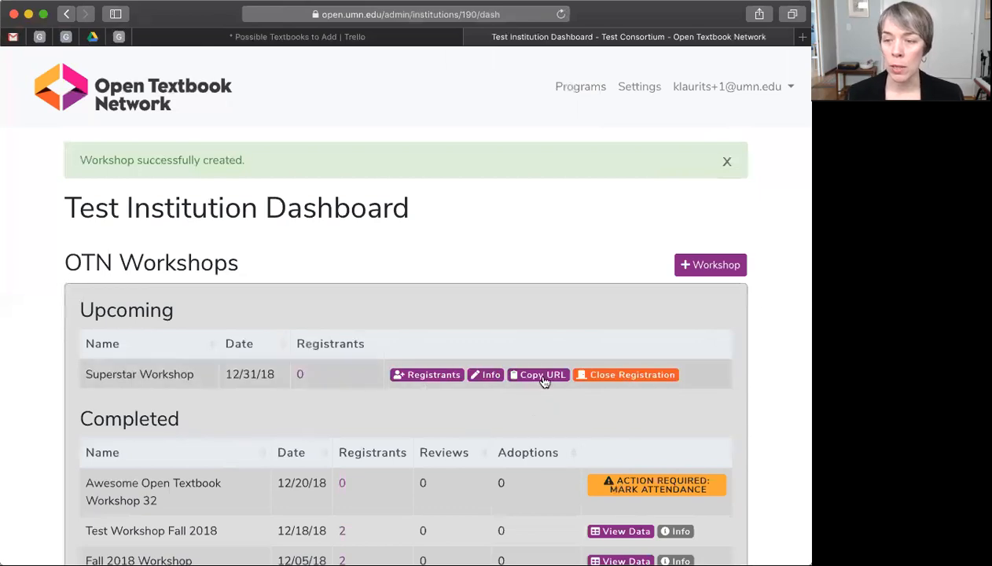
# Copy the Superstar Workshop registration URL from its Upcoming row
pyautogui.click(538, 375)
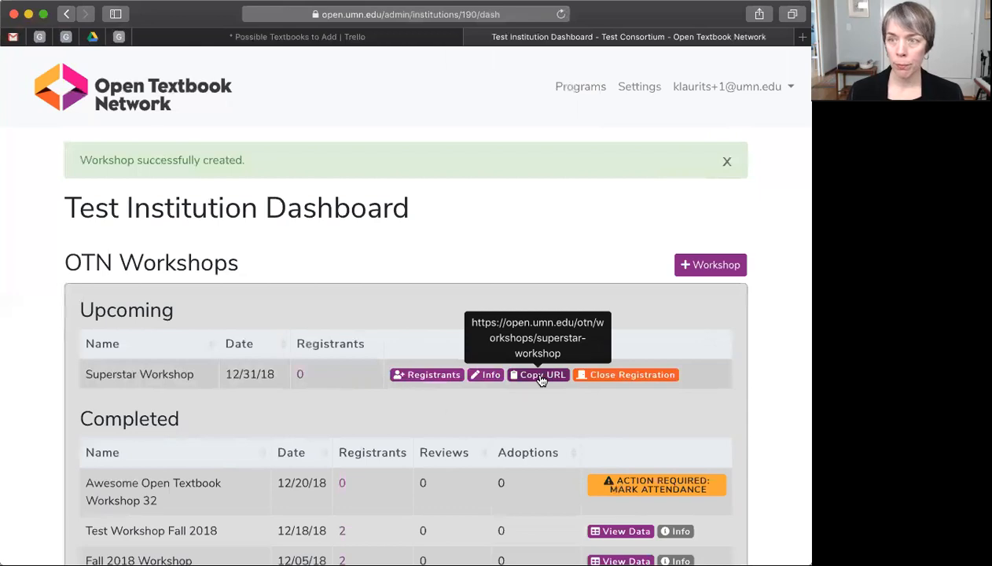
pyautogui.moveTo(592, 16)
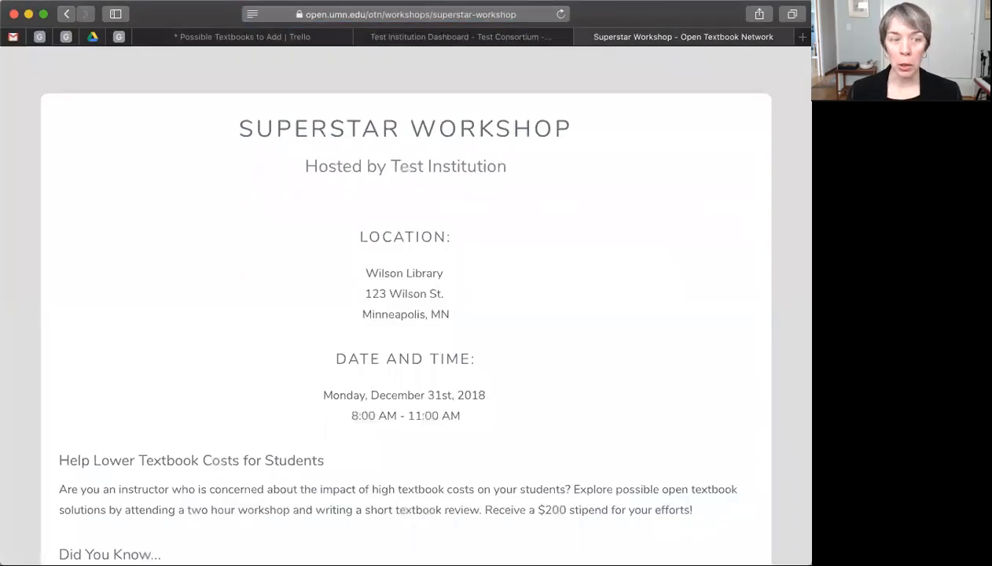
pyautogui.moveTo(794, 53)
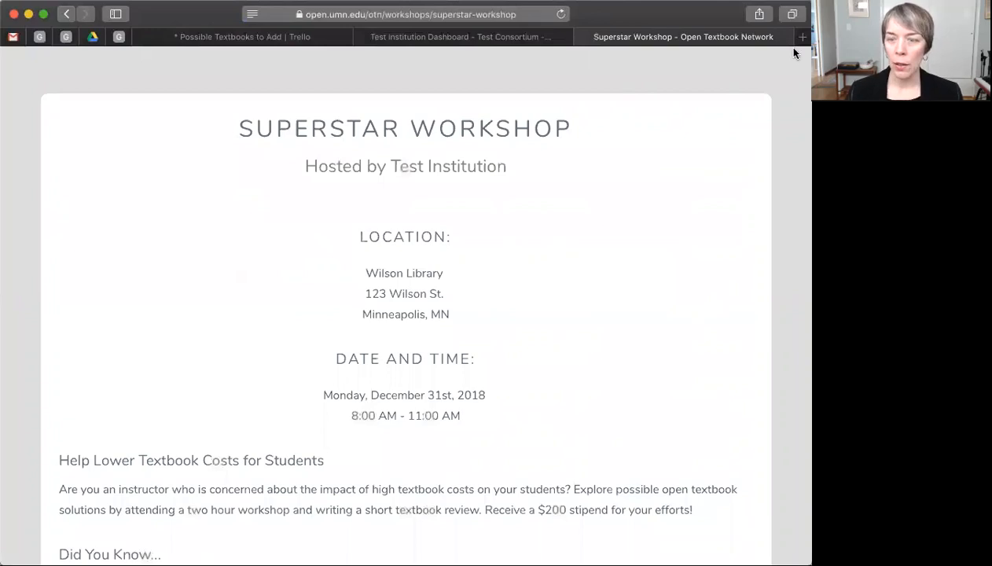
# Scroll the new-tab registration page past location, date and description to the Register form
pyautogui.scroll(-3)
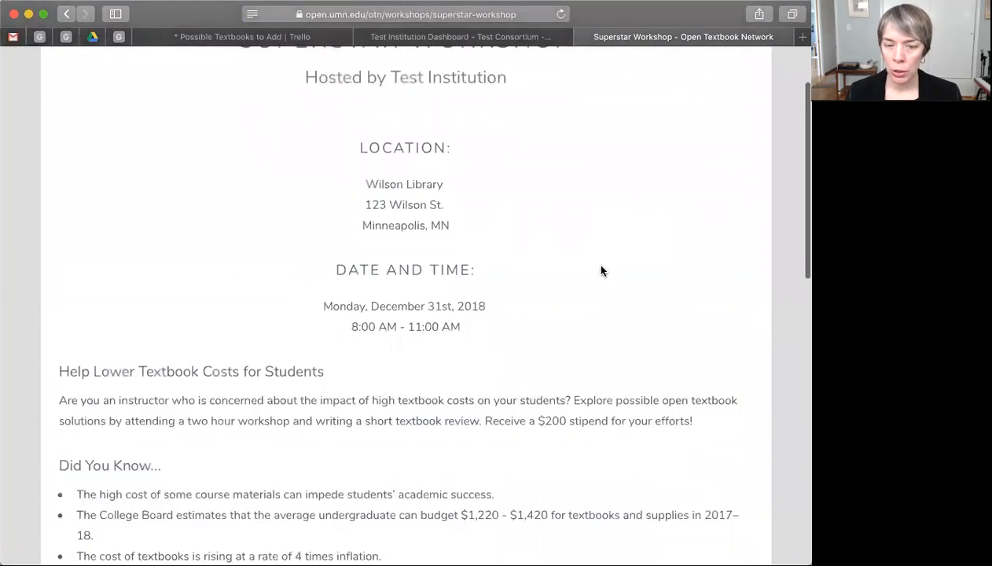
pyautogui.scroll(-3)
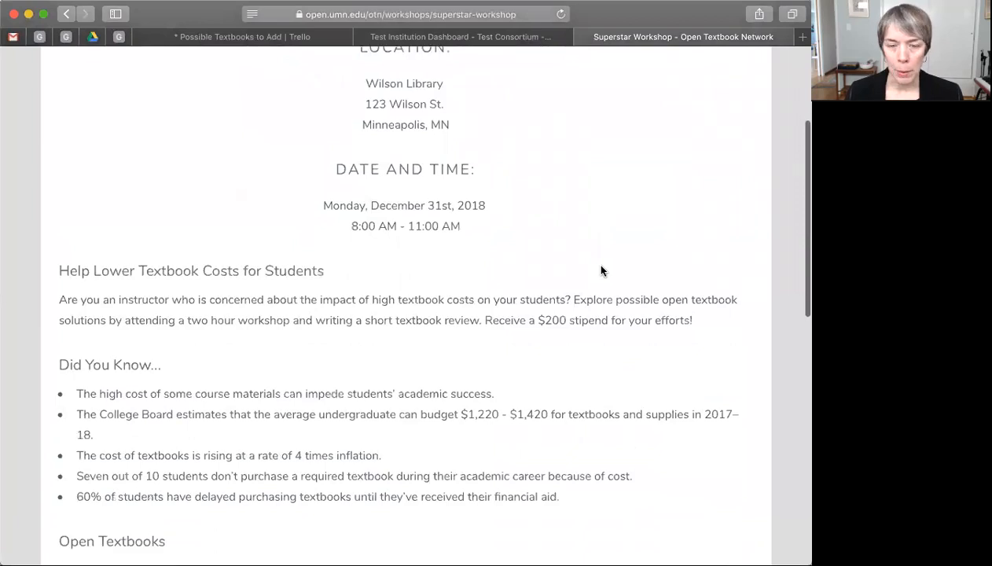
pyautogui.scroll(-3)
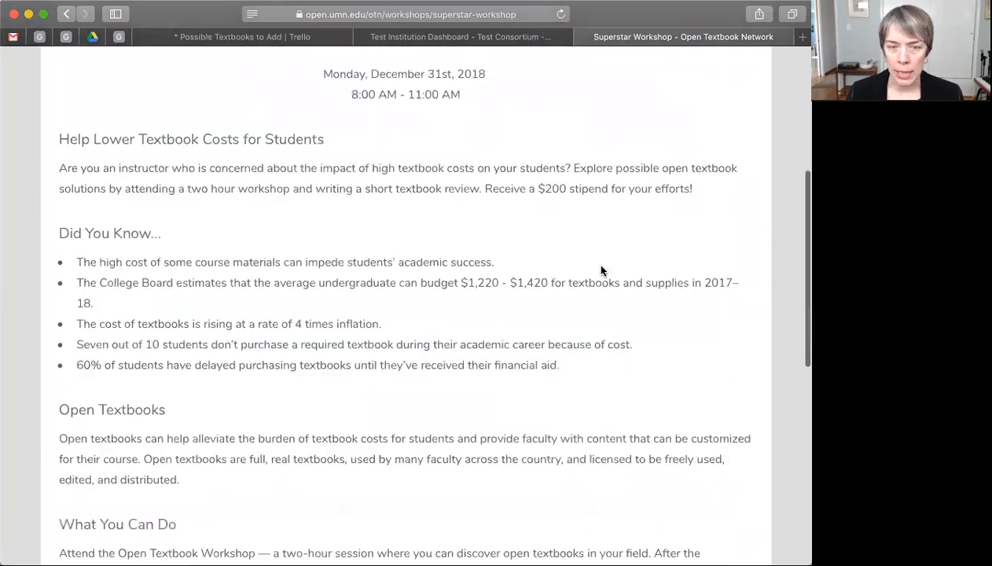
pyautogui.scroll(-3)
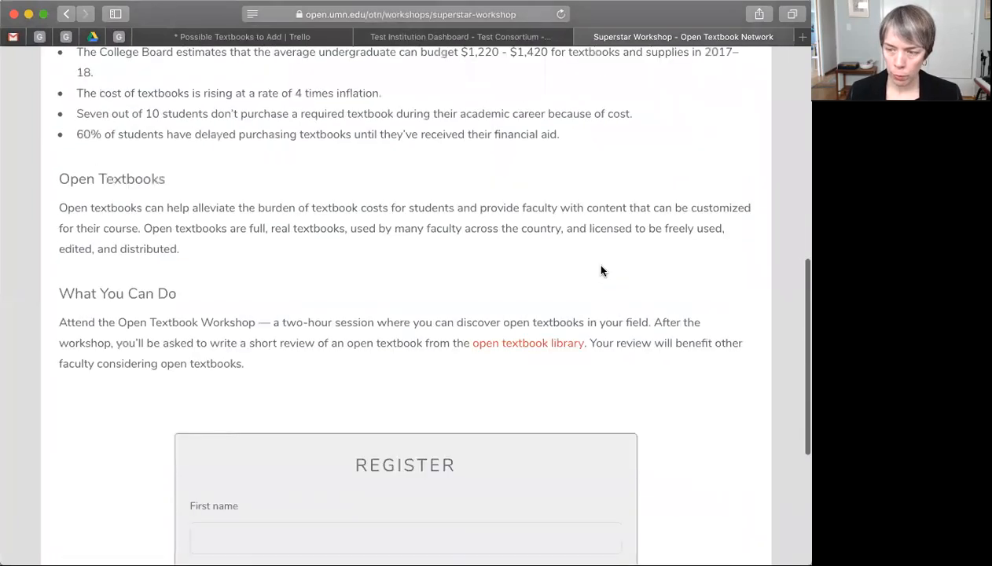
pyautogui.scroll(-3)
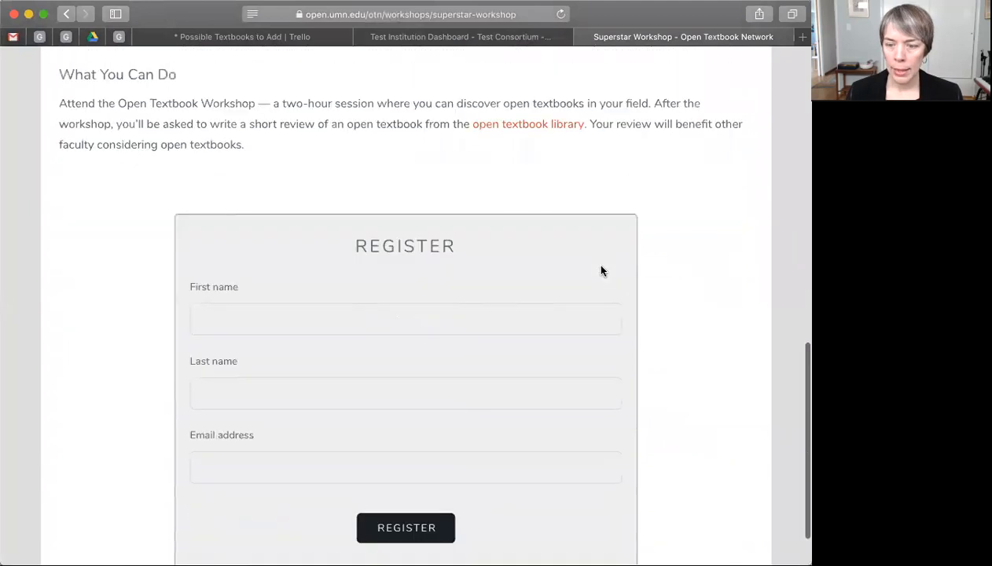
pyautogui.scroll(-3)
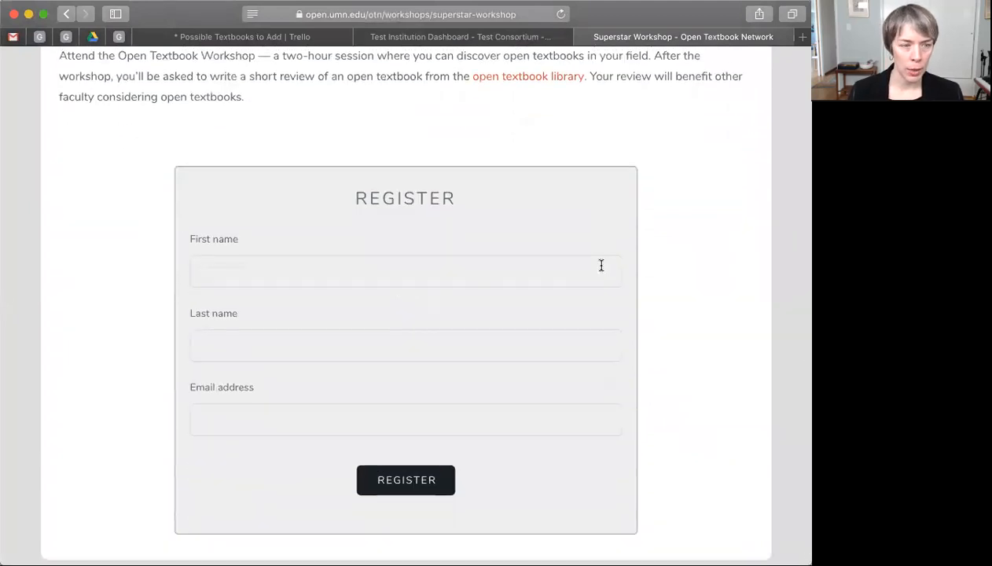